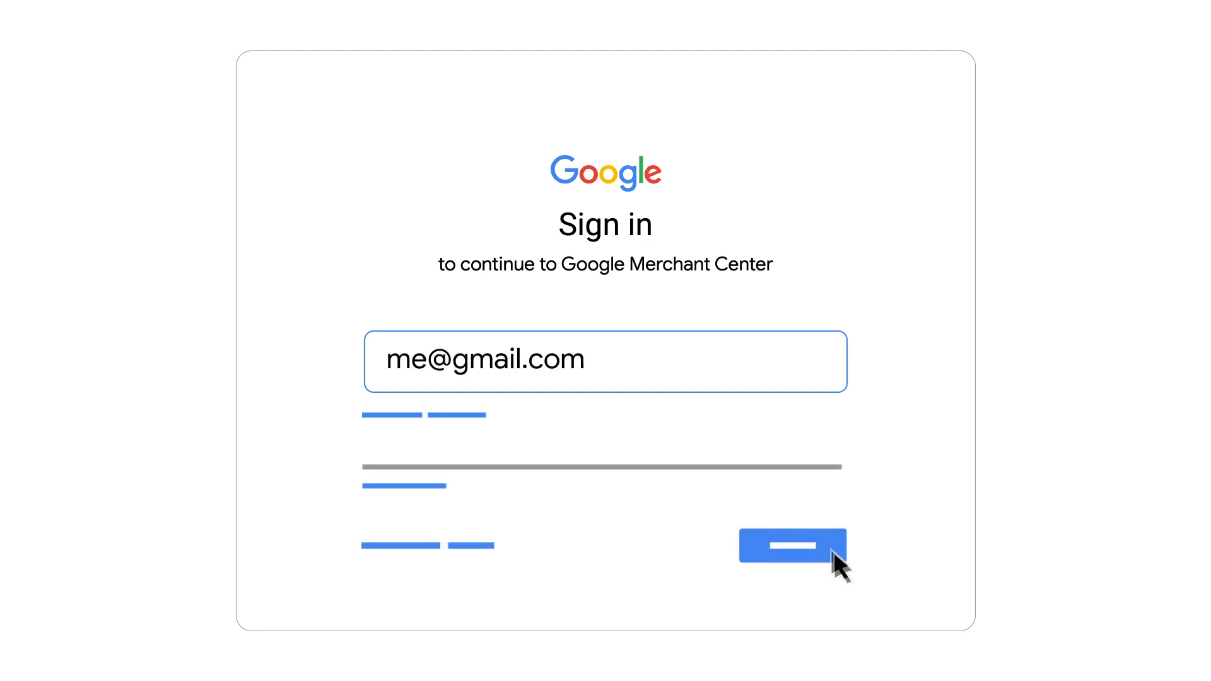
Step: Continue the Google sign-in so the Merchant Center dashboard opens
click(791, 554)
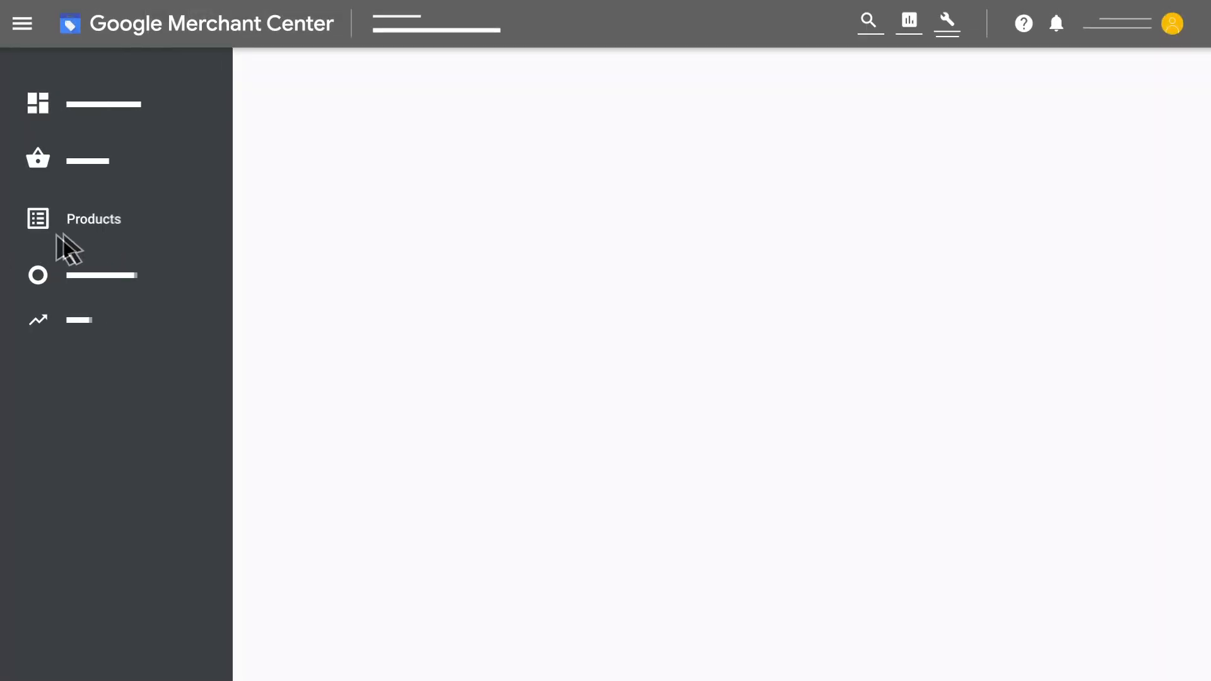
Step: Under Products > All products, add a new product and save its details
click(93, 219)
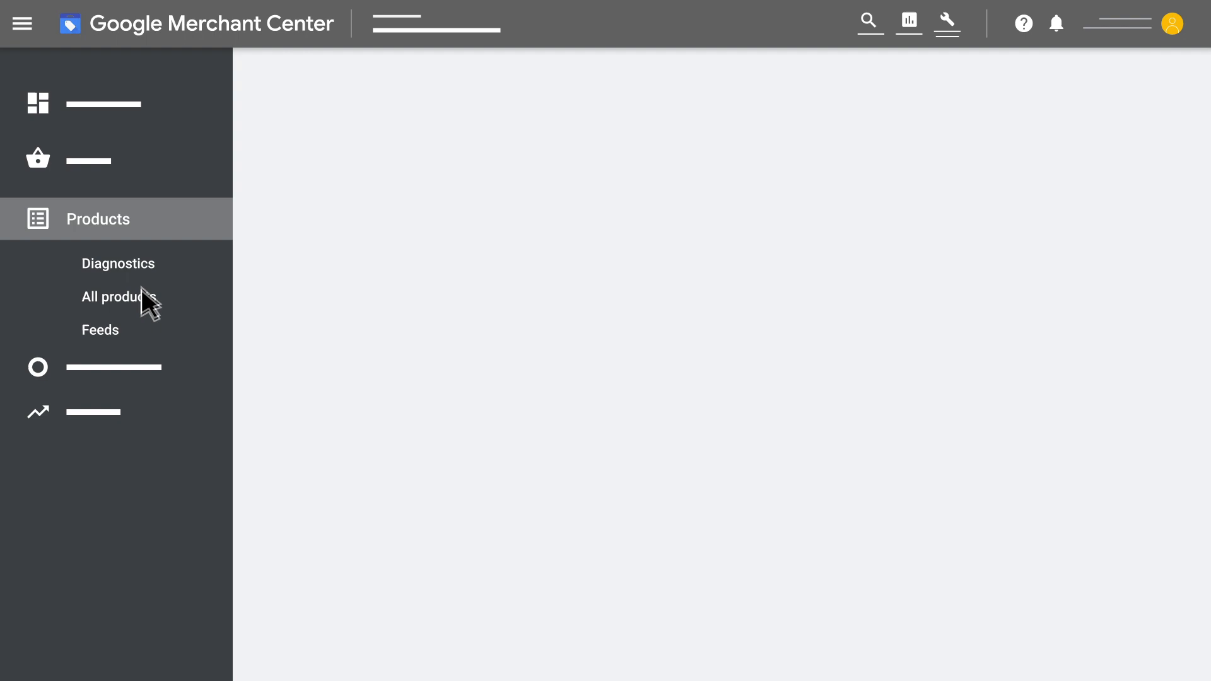
click(117, 297)
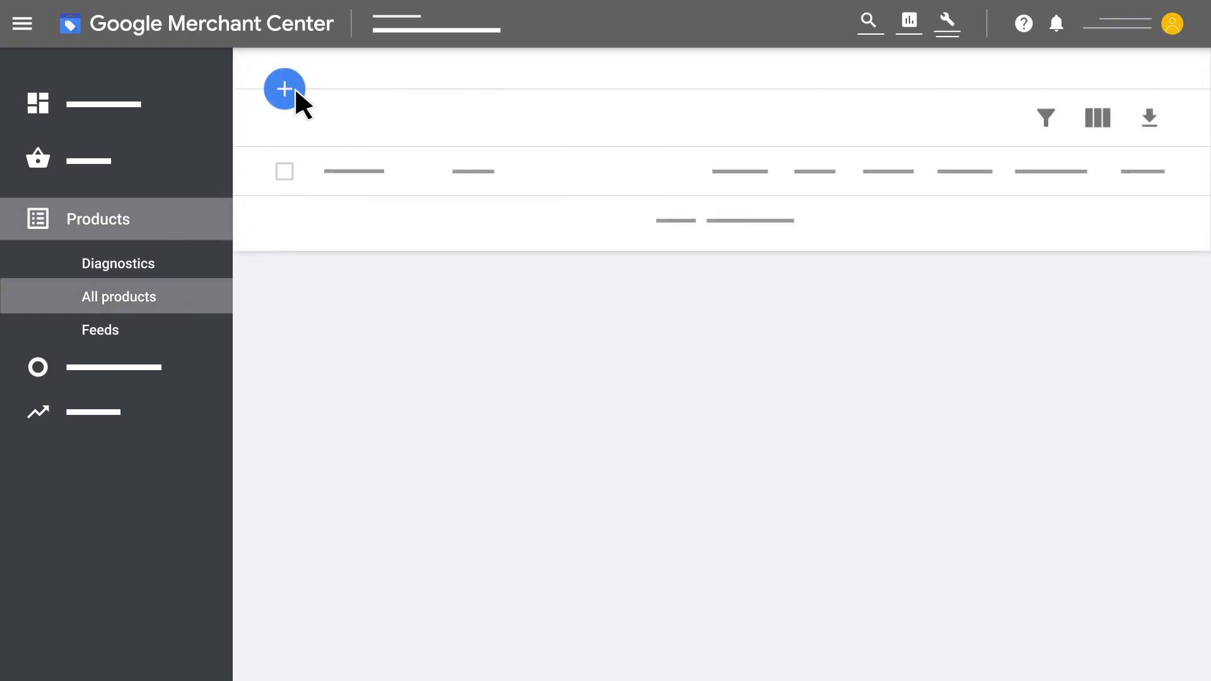
click(283, 88)
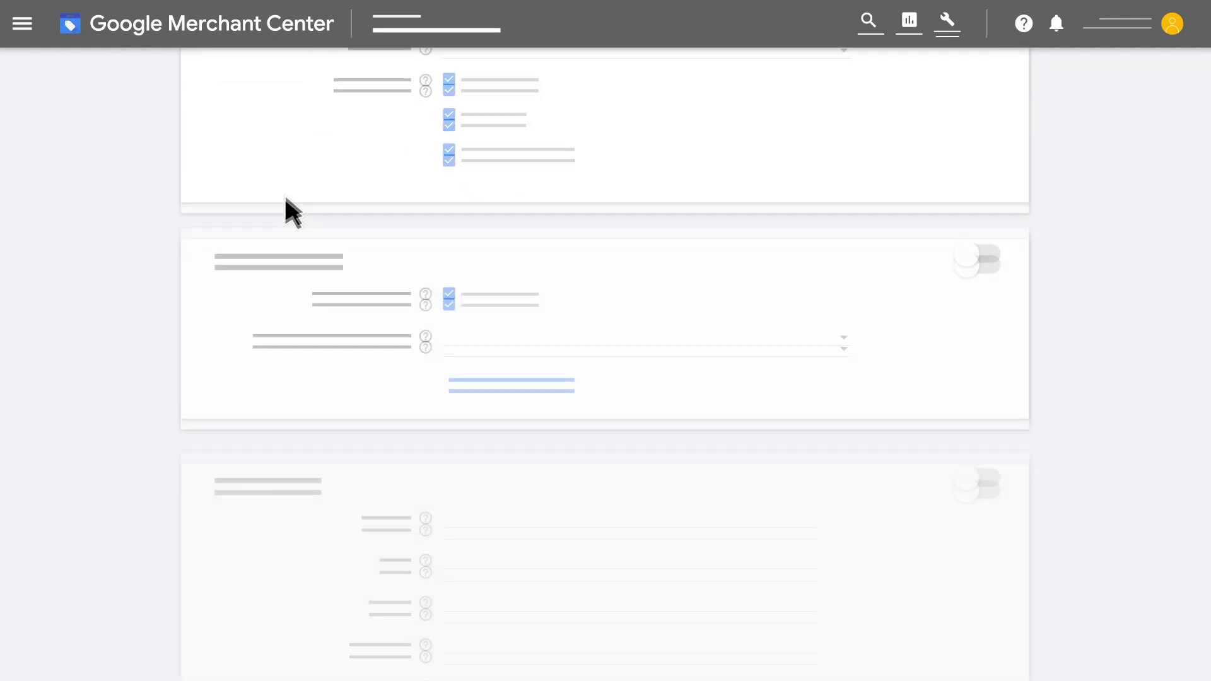
scroll(down, 3)
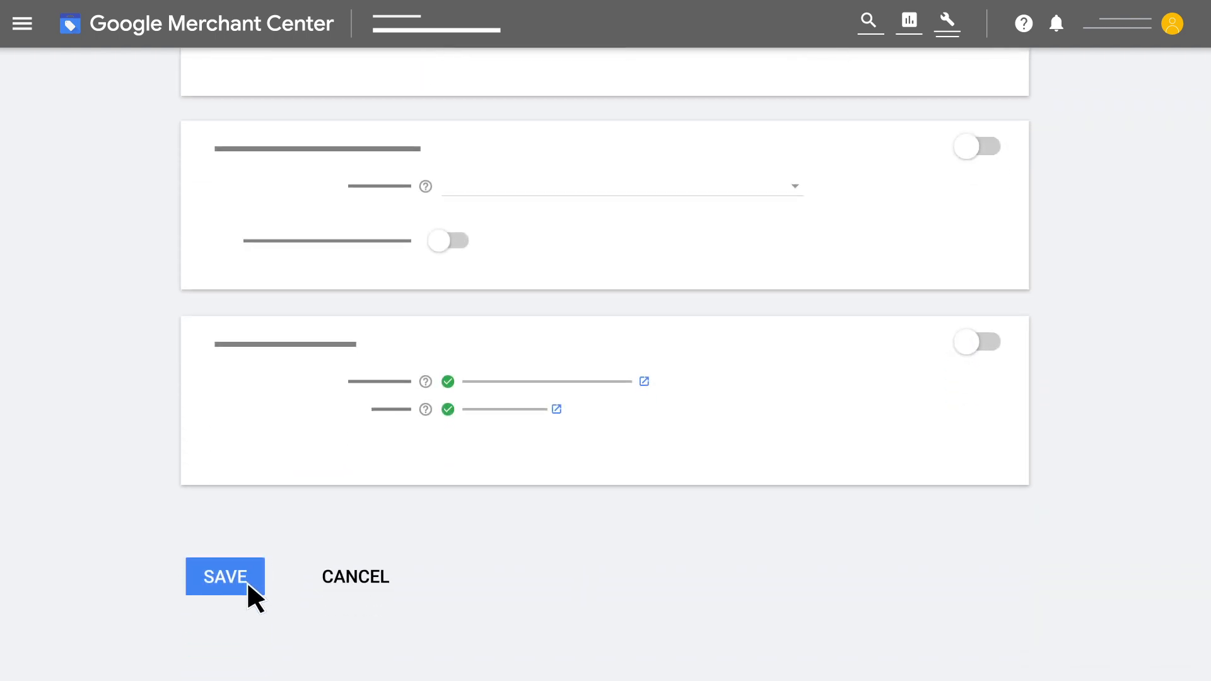
click(224, 576)
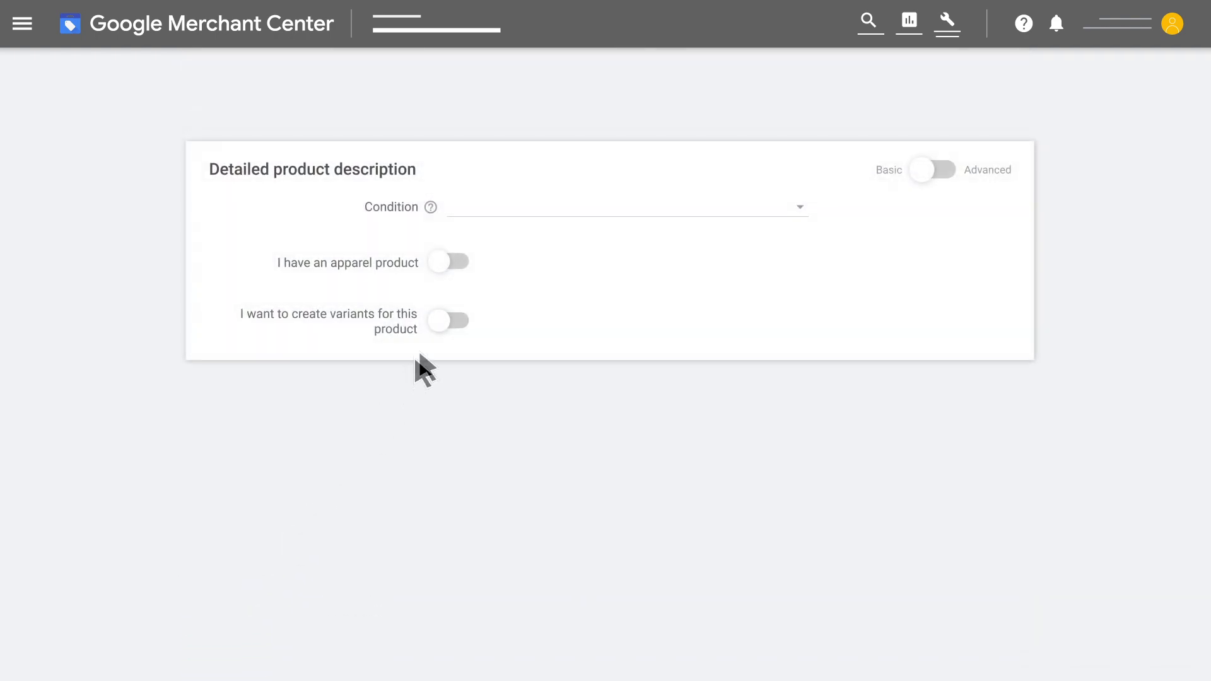
Step: Switch on 'I want to create variants for this product' to reveal attribute chips
click(448, 320)
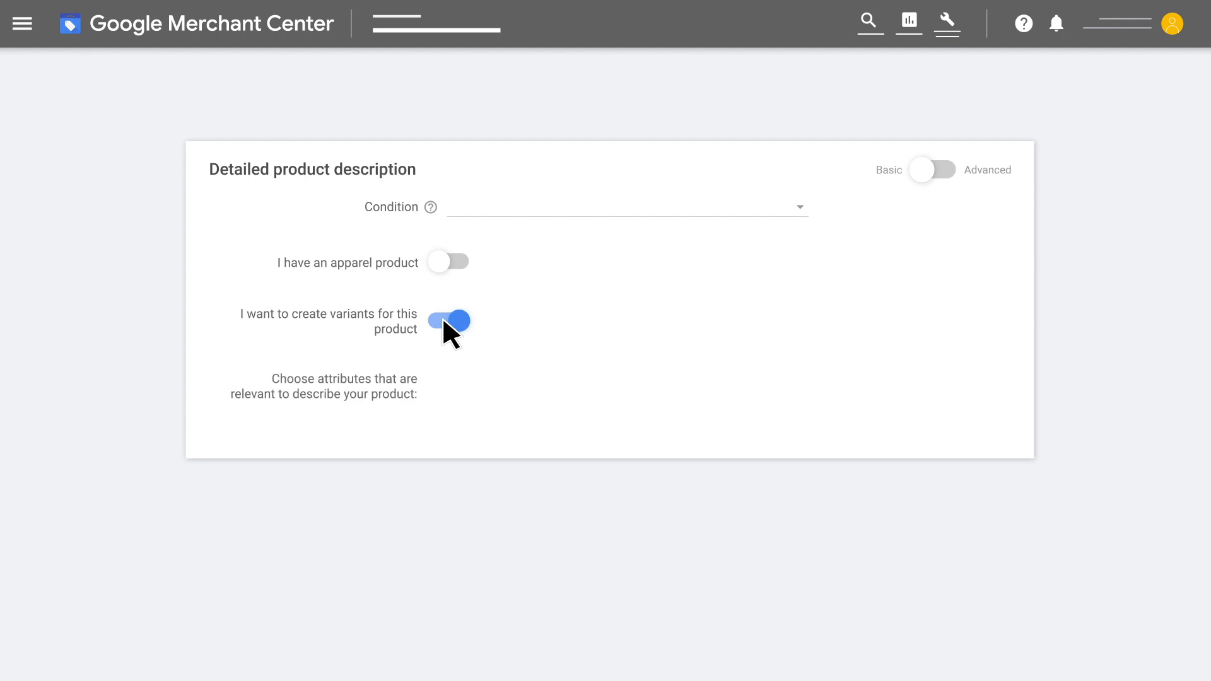
click(448, 320)
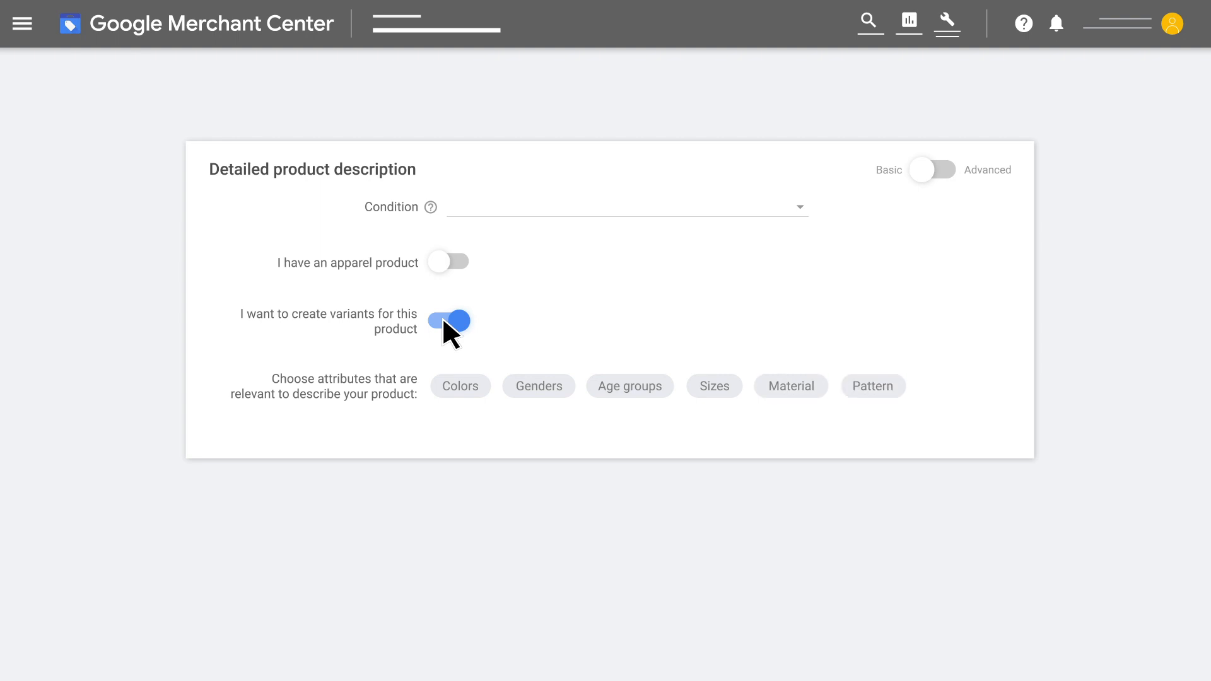
click(21, 23)
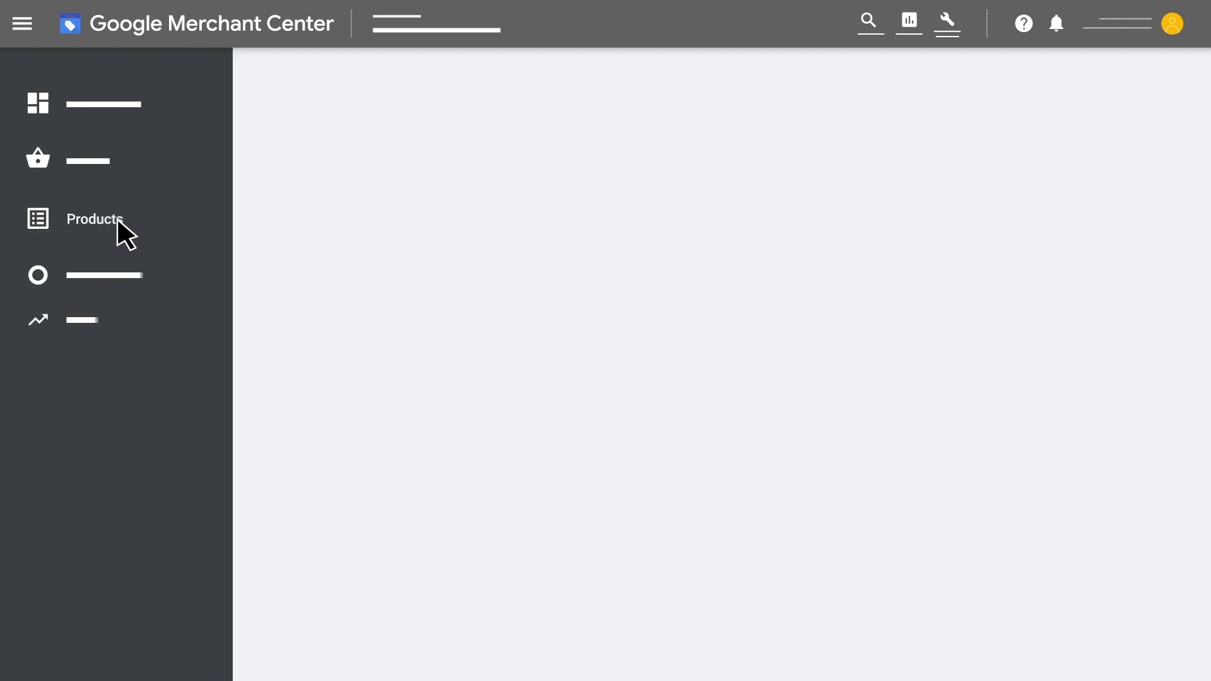
Step: Expand Products in the navigation and go to All products
click(96, 219)
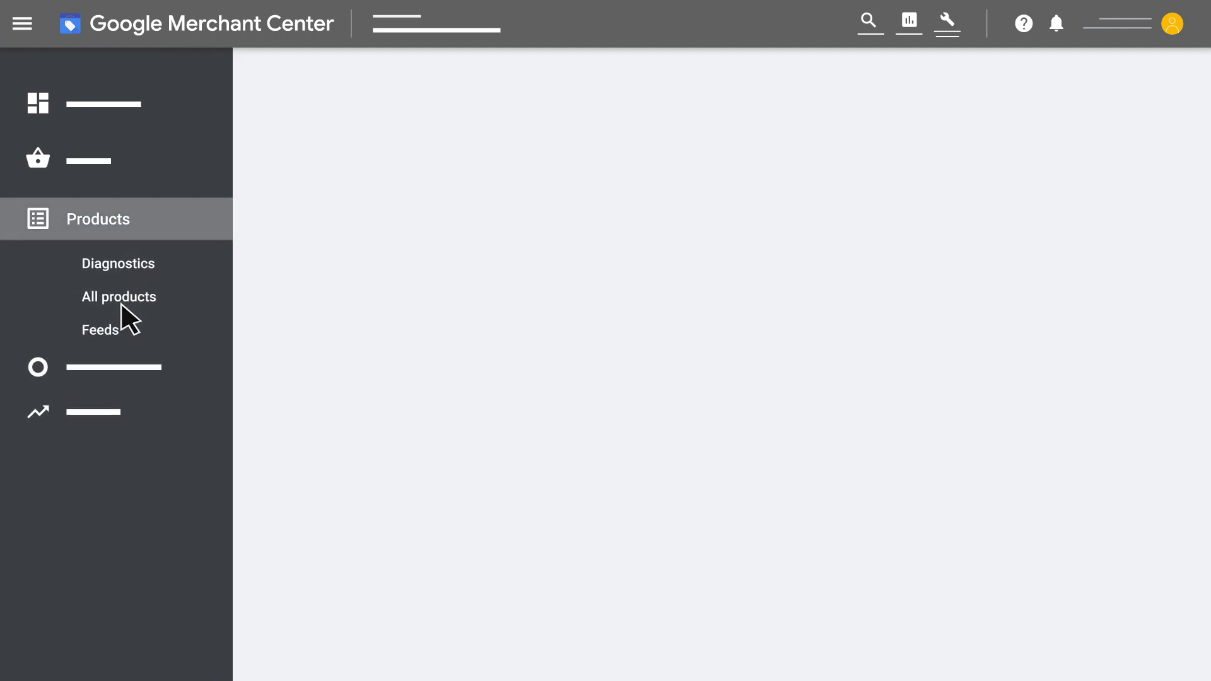
click(118, 297)
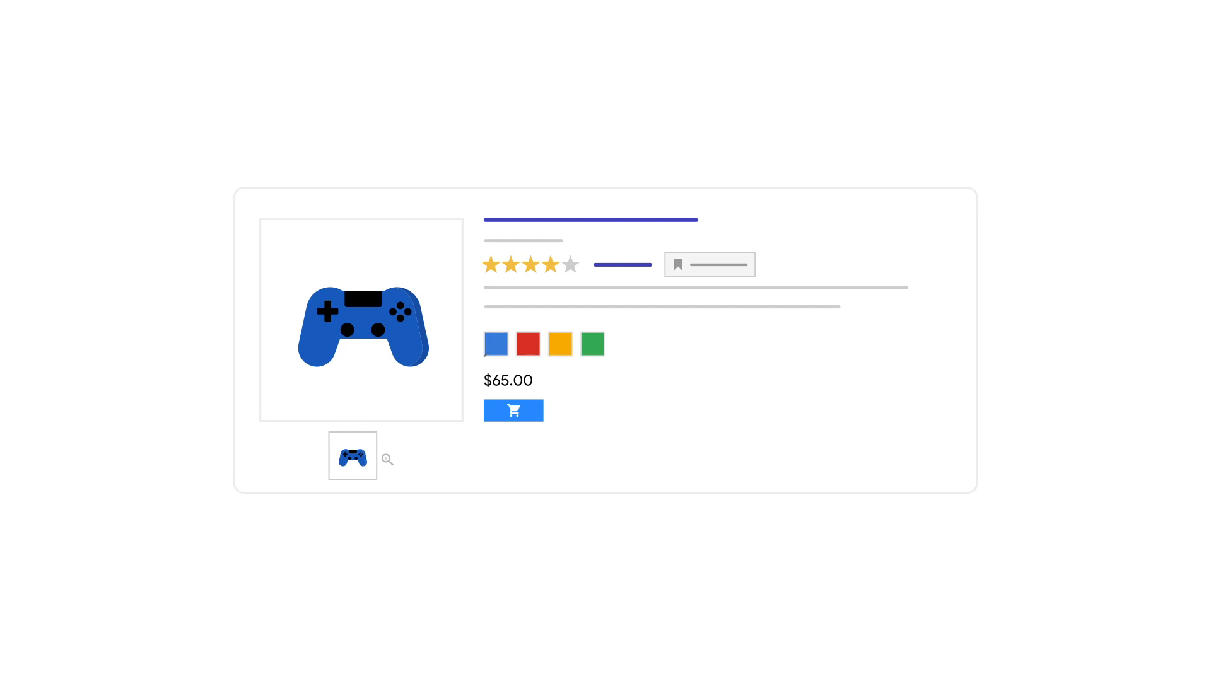
Step: Select the red controller swatch so the listing shows $54.99
click(495, 344)
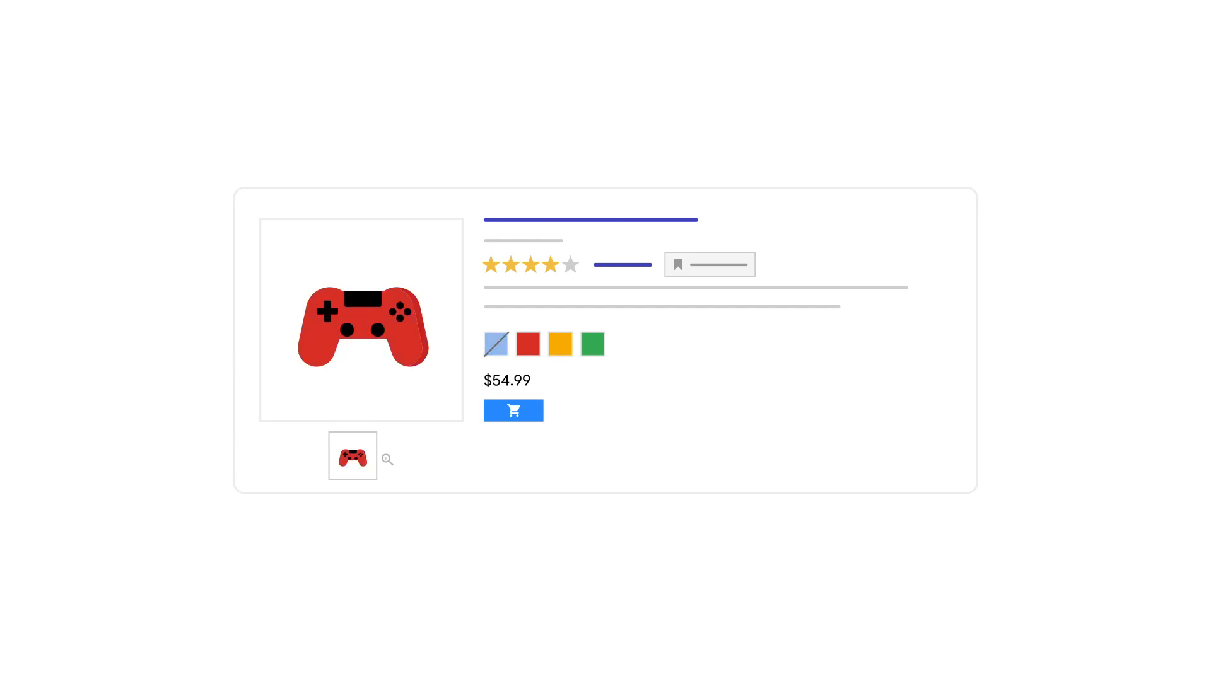